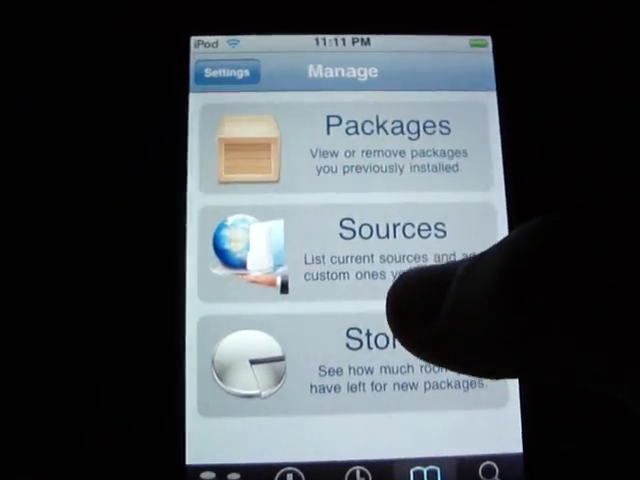
View Cydia's package sources list and scroll to the Ripdev repository entry.
{"action": "left_click", "coordinate": [370, 240]}
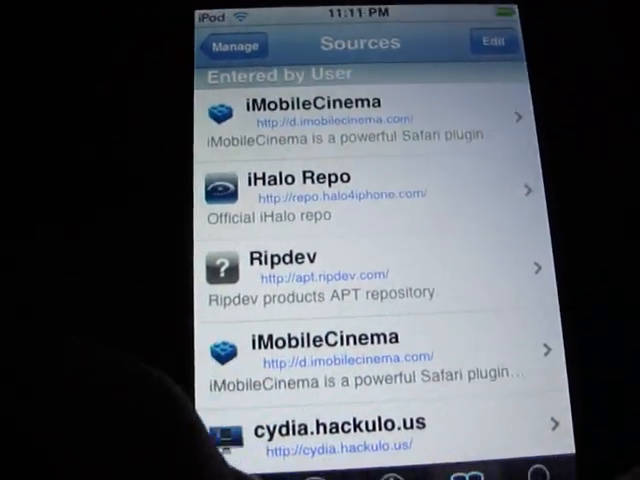
{"action": "scroll", "scroll_direction": "down", "scroll_amount": 3}
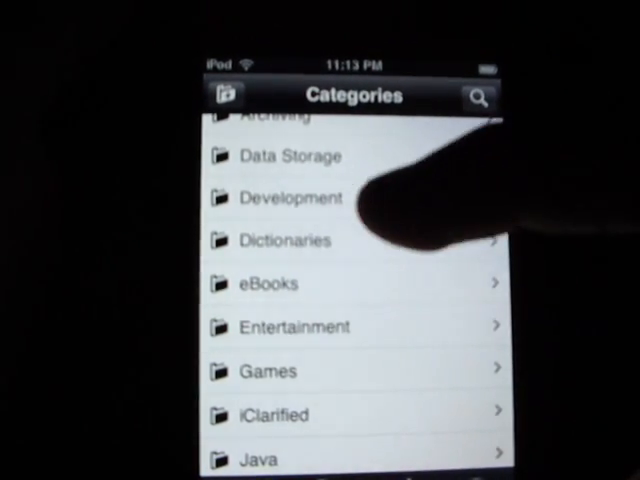
Scroll down through Icy's Categories list.
{"action": "scroll", "scroll_direction": "down", "scroll_amount": 3}
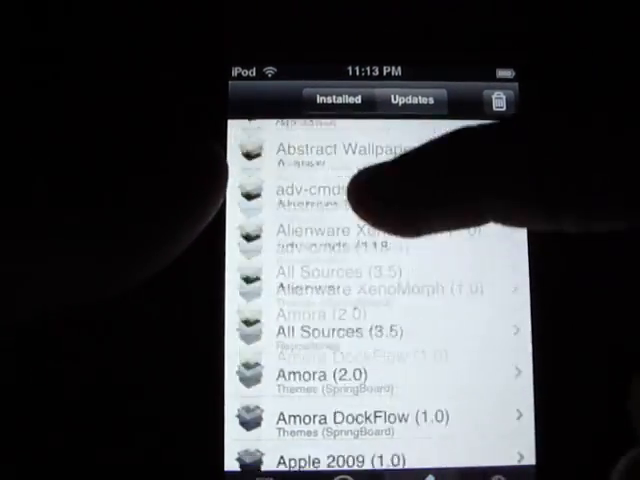
Scroll the Installed list past entries like GNU Debugger and Gold Deluxe.
{"action": "scroll", "scroll_direction": "down", "scroll_amount": 3}
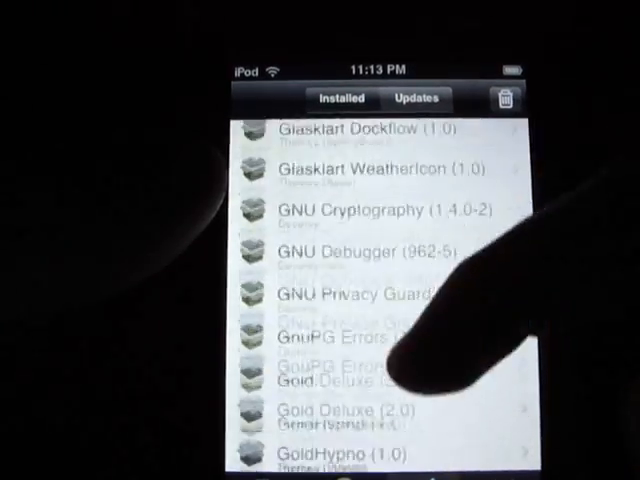
{"action": "scroll", "scroll_direction": "down", "scroll_amount": 3}
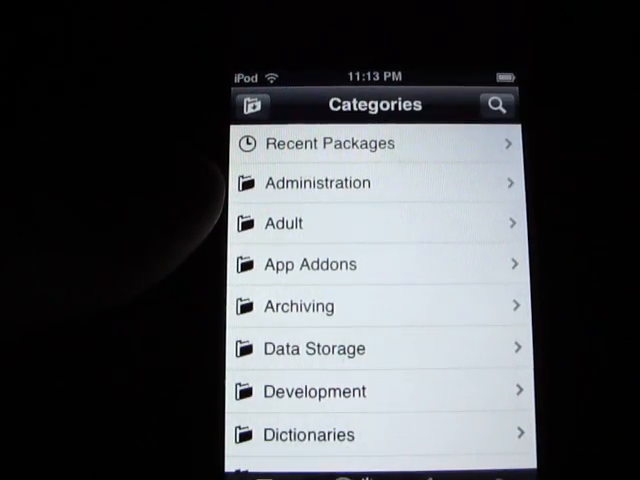
Enter category editing and scroll the ON switches beside every category.
{"action": "left_click", "coordinate": [496, 104]}
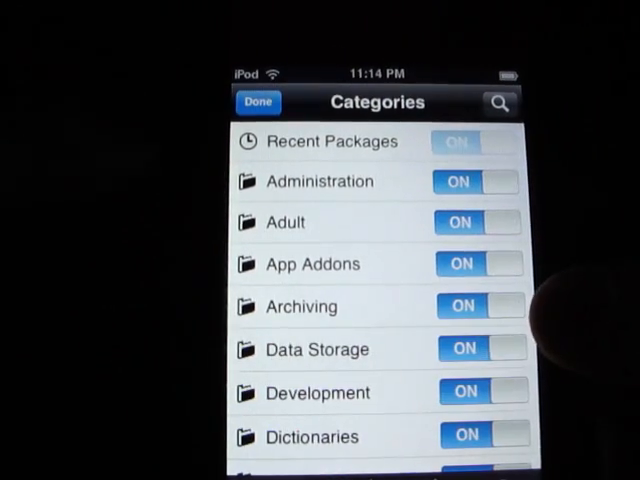
{"action": "scroll", "scroll_direction": "down", "scroll_amount": 3}
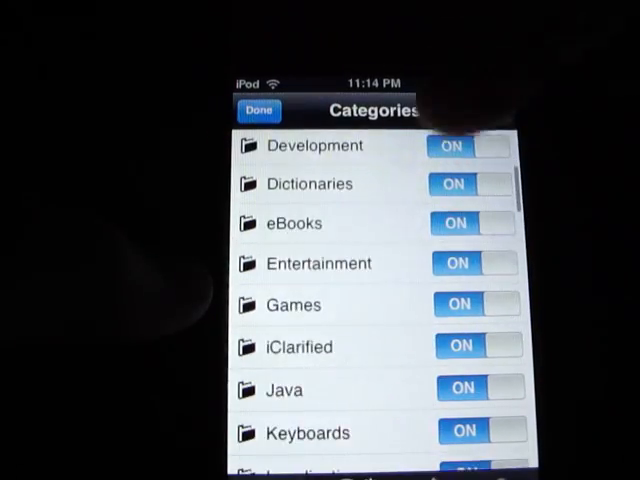
{"action": "scroll", "scroll_direction": "down", "scroll_amount": 3}
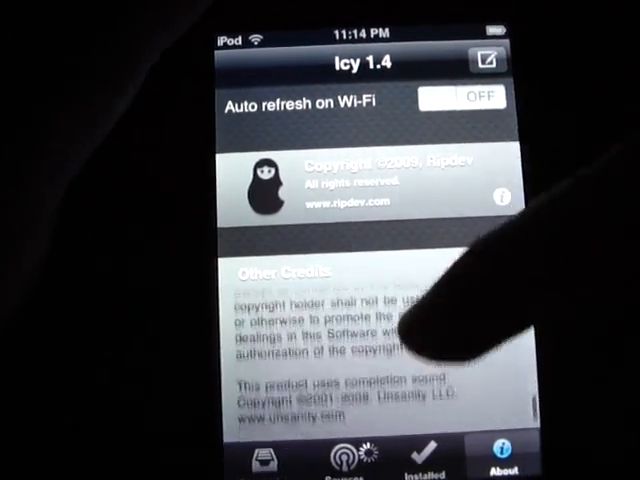
Scroll through the credits on Icy 1.4's About page.
{"action": "scroll", "scroll_direction": "down", "scroll_amount": 3}
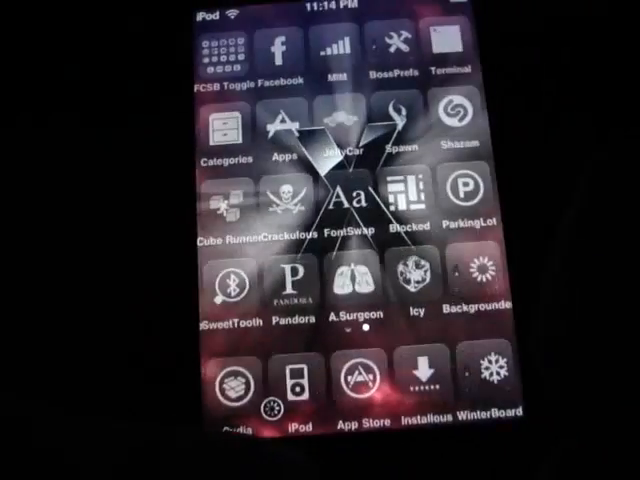
Launch Icy from its home screen icon.
{"action": "left_click", "coordinate": [420, 382]}
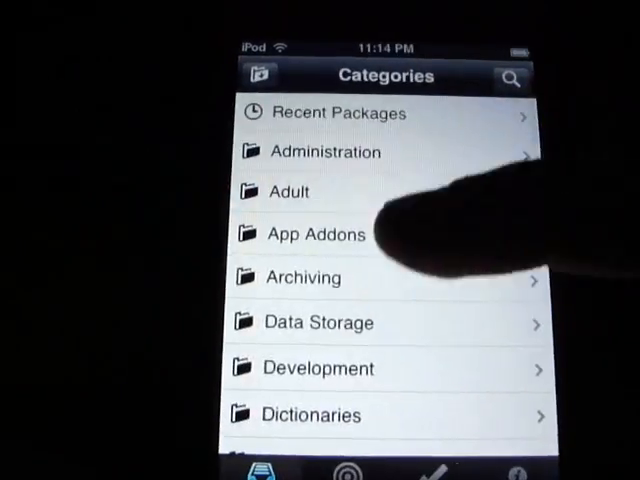
Browse the Games category's packages, such as Doom and MyTris.
{"action": "scroll", "scroll_direction": "down", "scroll_amount": 3}
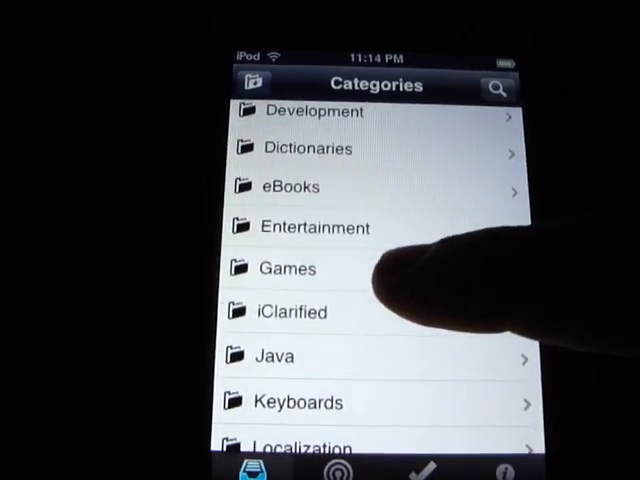
{"action": "left_click", "coordinate": [288, 268]}
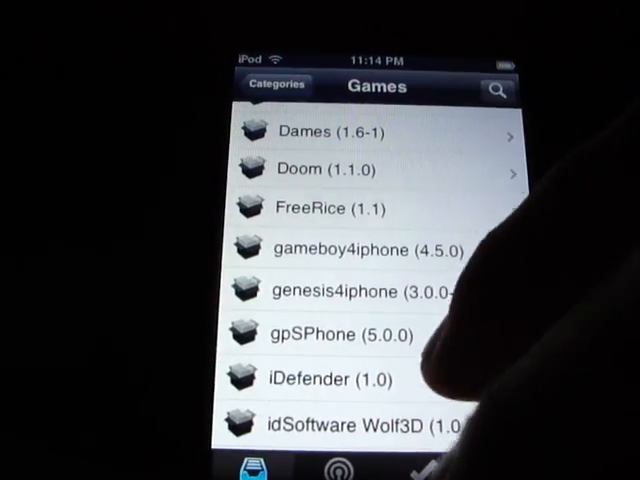
{"action": "left_click", "coordinate": [340, 332]}
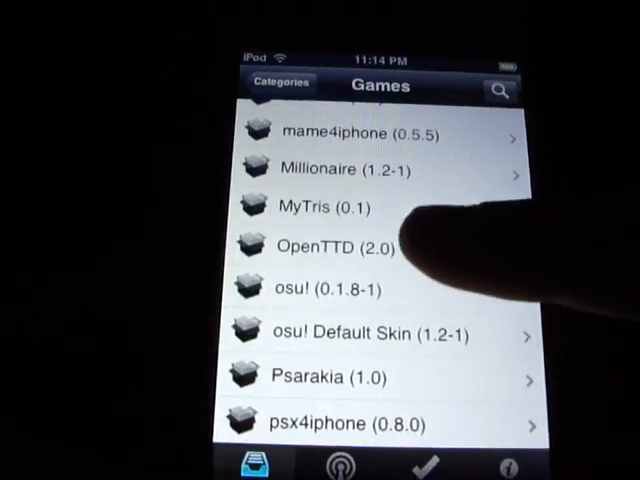
{"action": "scroll", "scroll_direction": "down", "scroll_amount": 3}
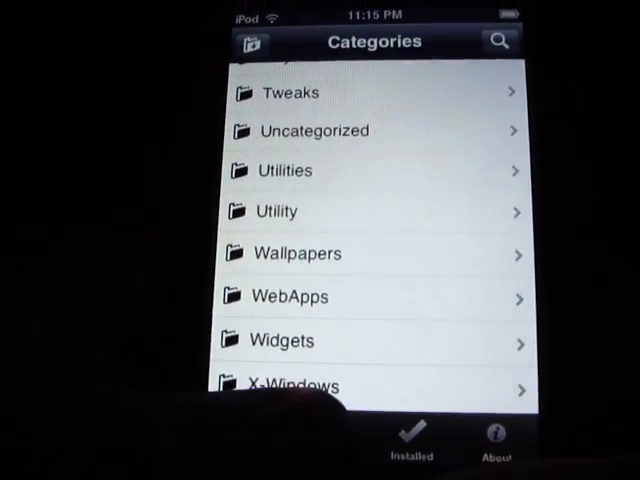
Show the About page for Icy 1.4 again.
{"action": "left_click", "coordinate": [498, 444]}
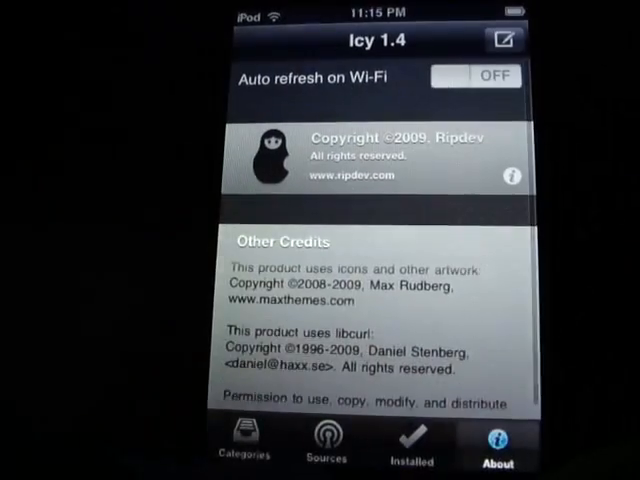